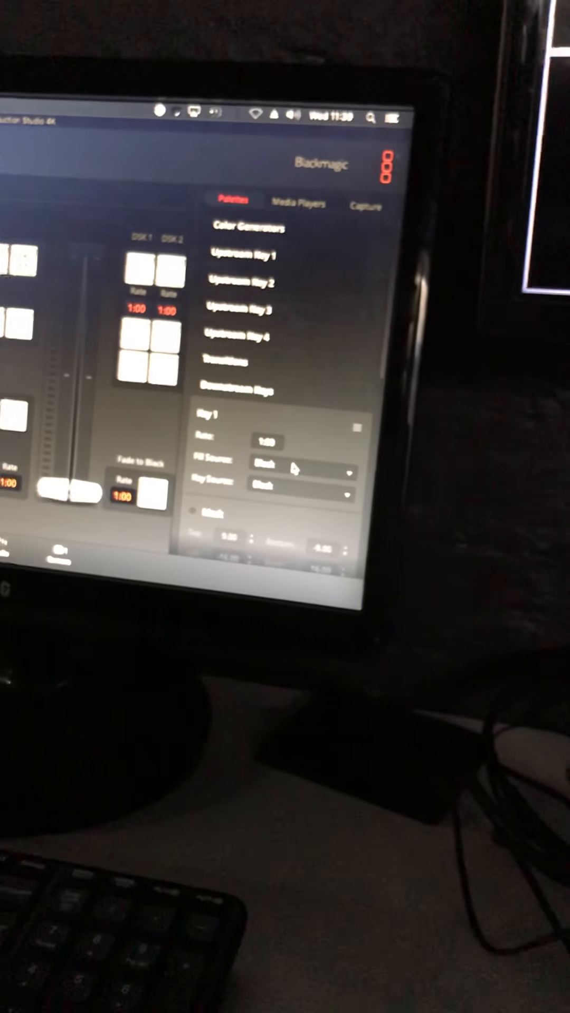
# Step: Set downstream keys 1 and 2 fill source to CG MAC and choose each key source
pyautogui.click(294, 469)
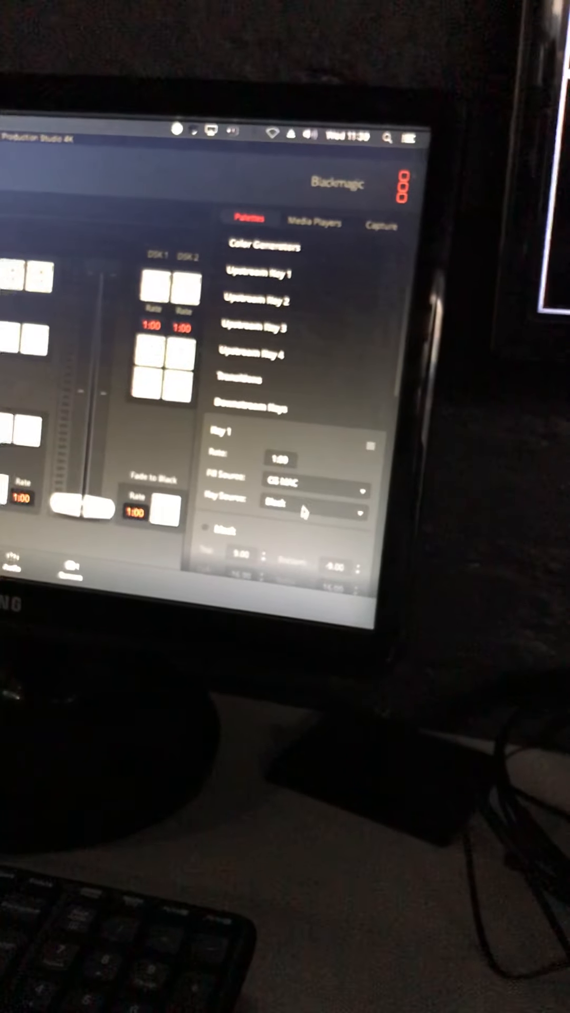
pyautogui.click(317, 504)
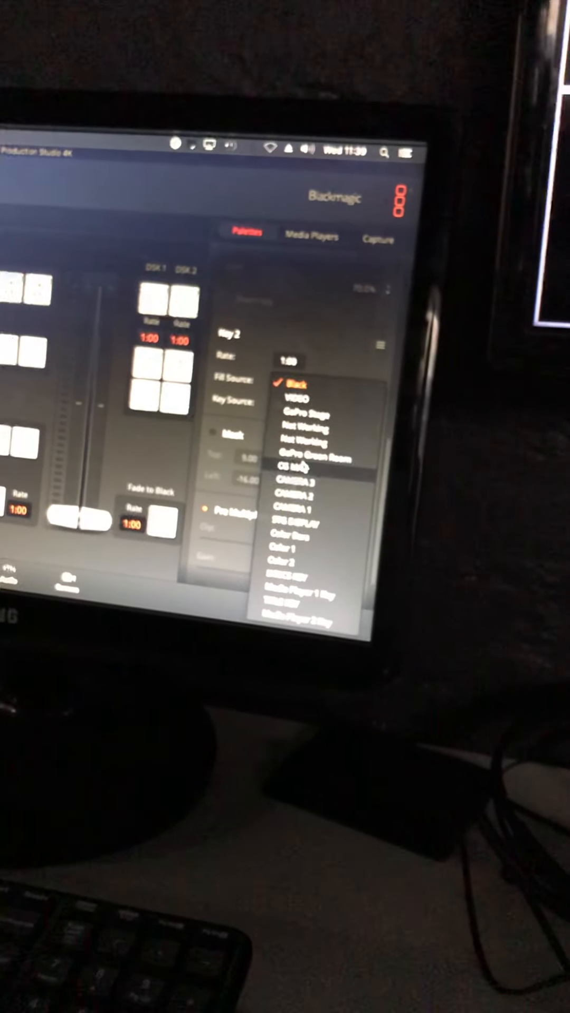
pyautogui.click(297, 466)
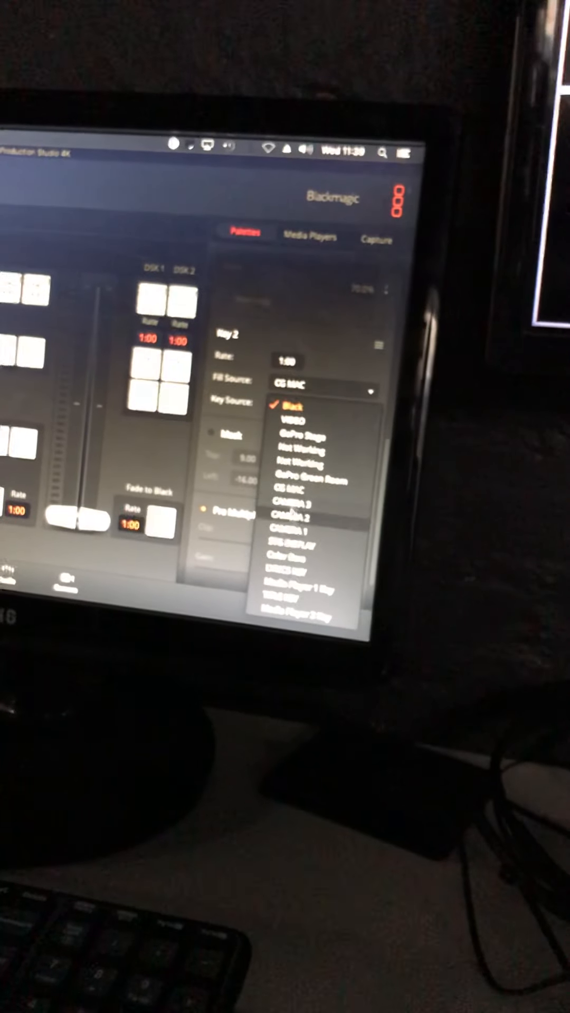
pyautogui.click(303, 543)
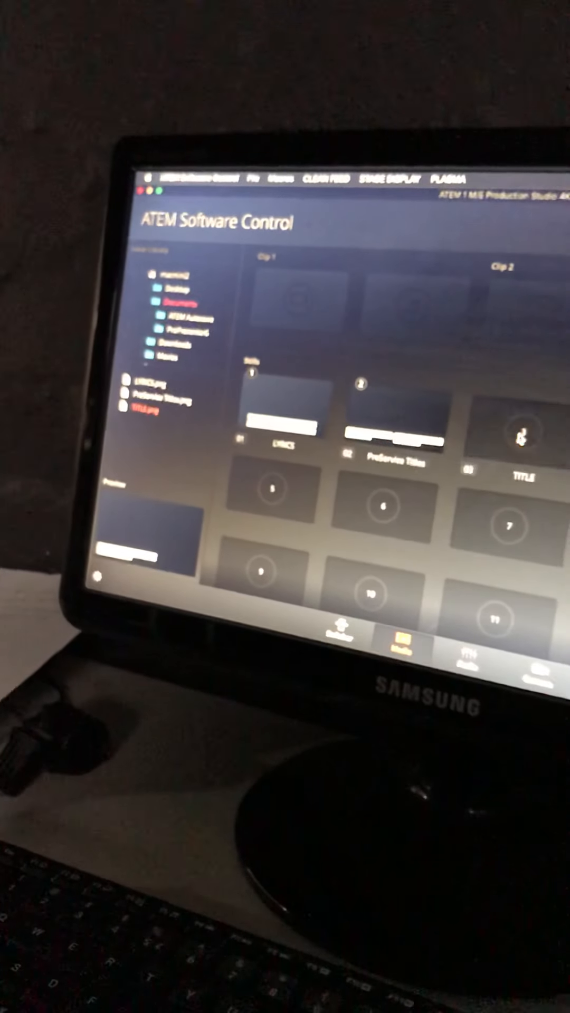
# Step: Return to the Switcher page for live switching after loading the stills
pyautogui.click(339, 635)
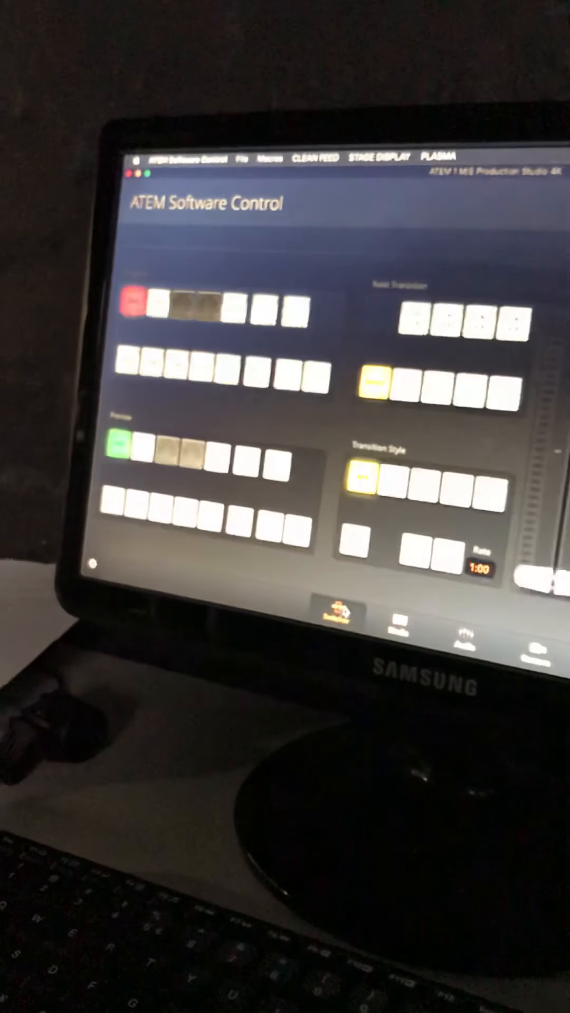